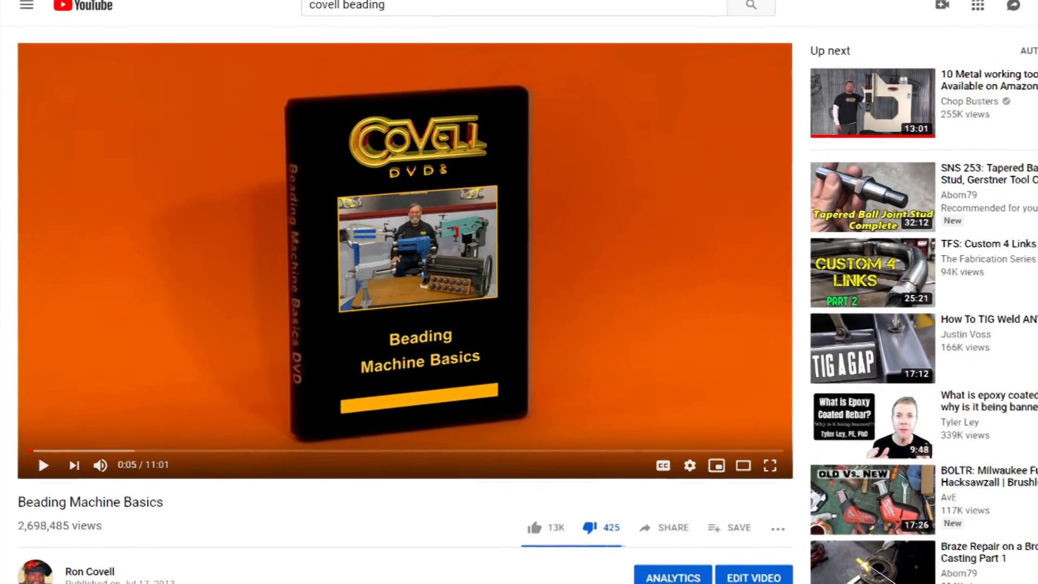
pyautogui.scroll(-3)
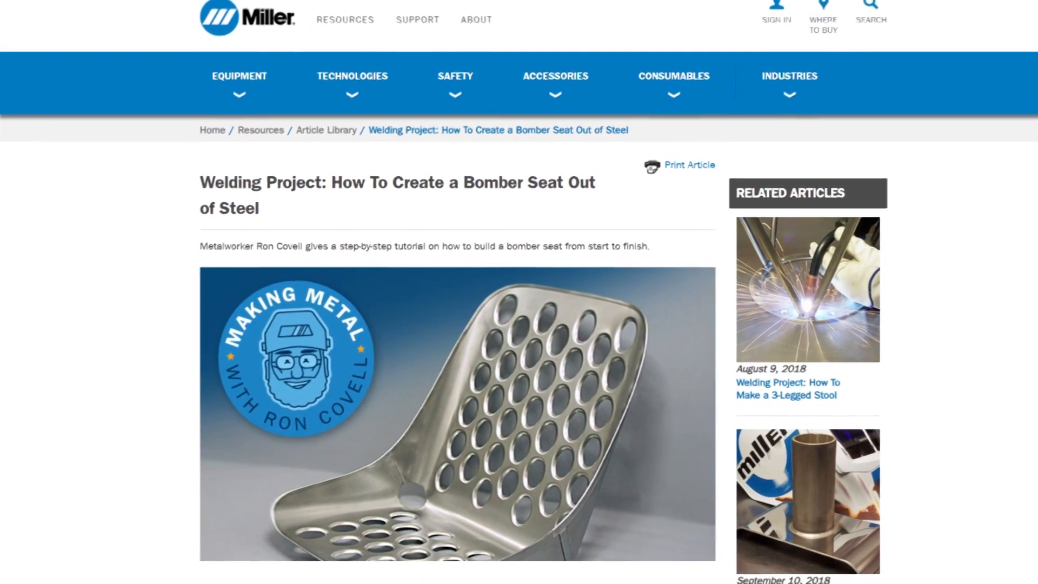
pyautogui.scroll(-3)
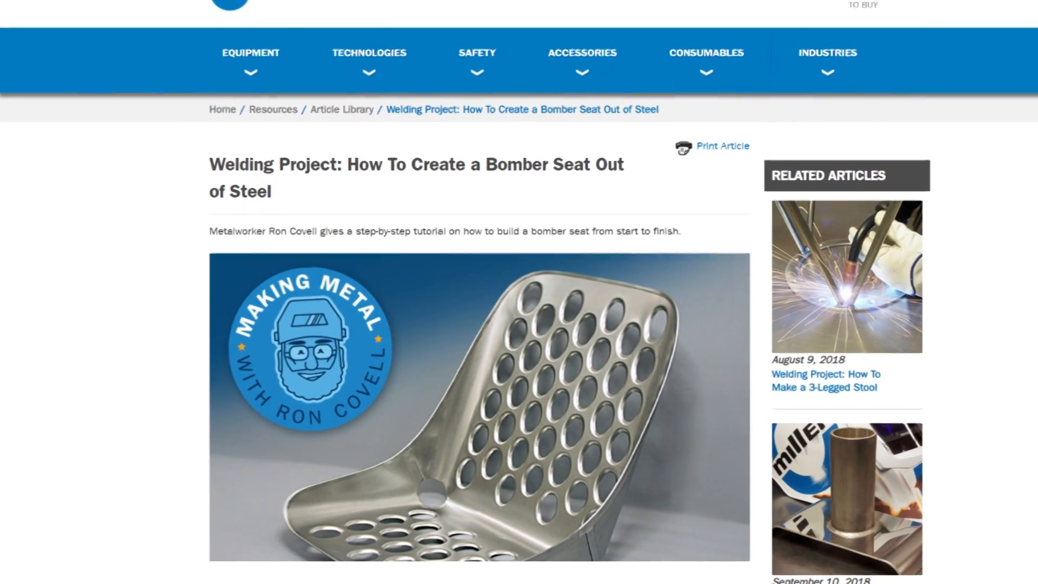